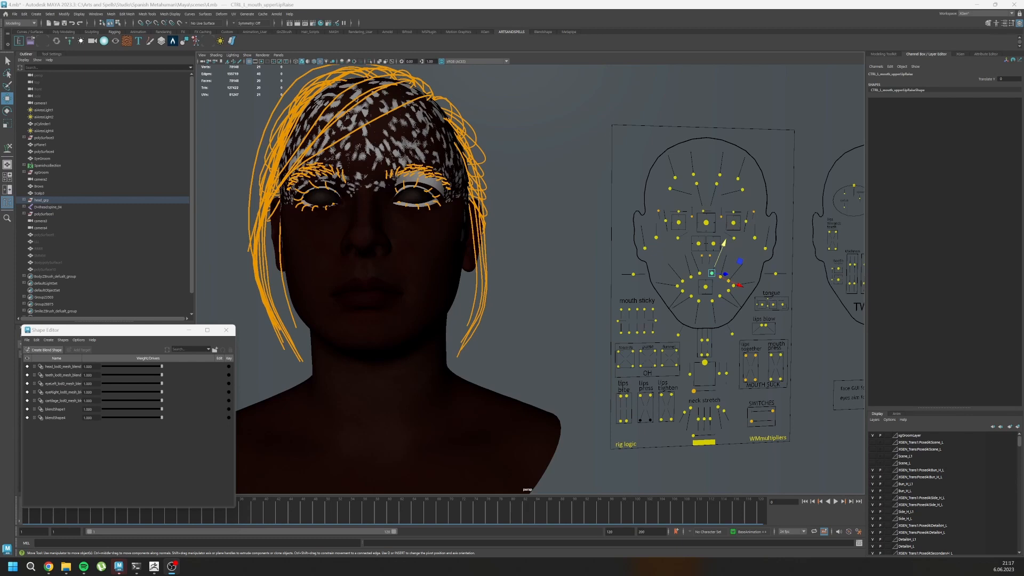
pyautogui.moveTo(789, 285)
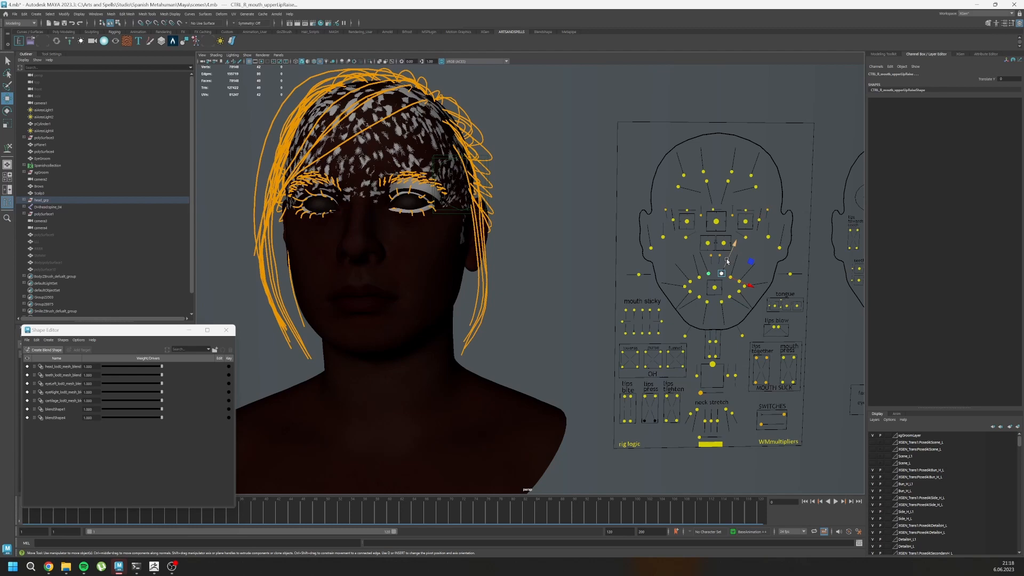
# Step: Orbit the head to inspect the sneer, then select the Mouth1 subtool
pyautogui.moveTo(722, 274); pyautogui.dragTo(724, 251)
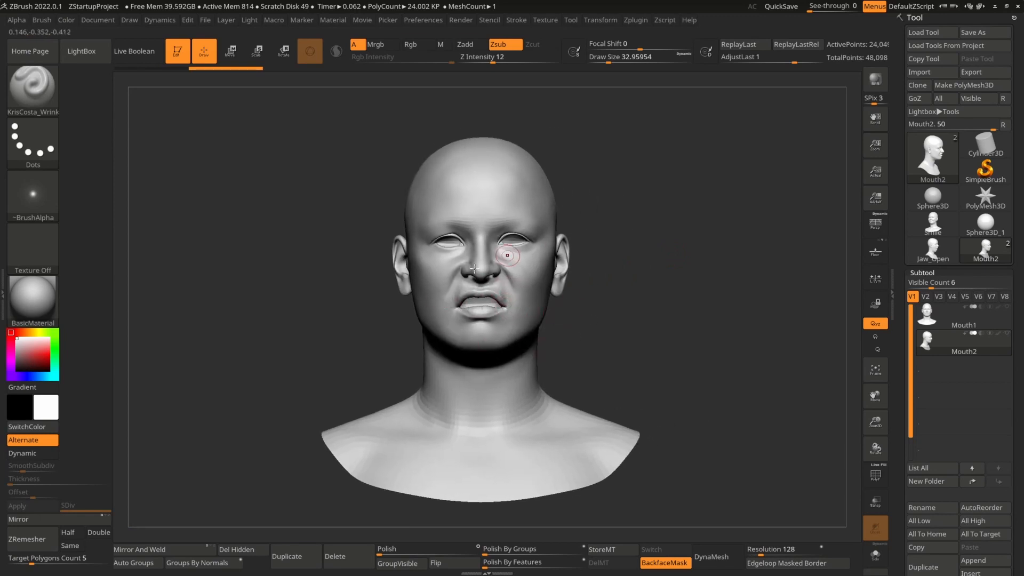
pyautogui.moveTo(506, 255); pyautogui.dragTo(483, 316)
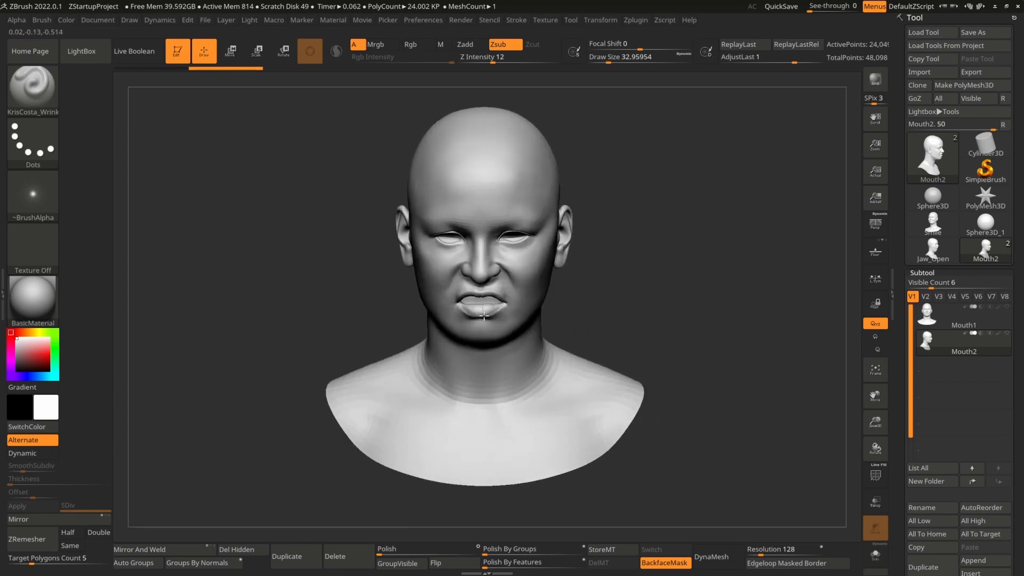
pyautogui.moveTo(483, 314); pyautogui.dragTo(471, 330)
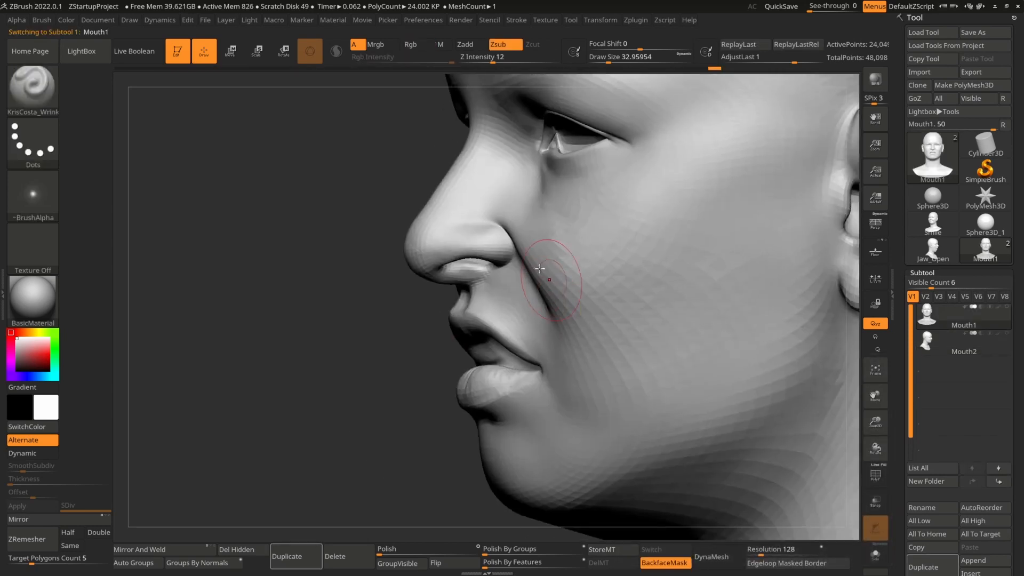
pyautogui.click(963, 340)
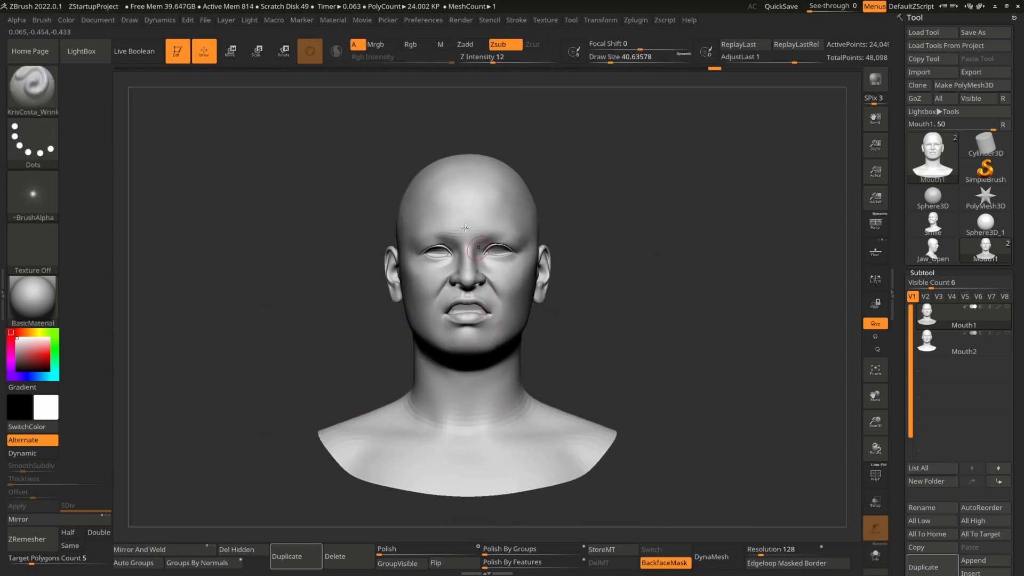
# Step: Store Mouth1's current sneer with StoreMT in Tool > Morph Target
pyautogui.click(609, 549)
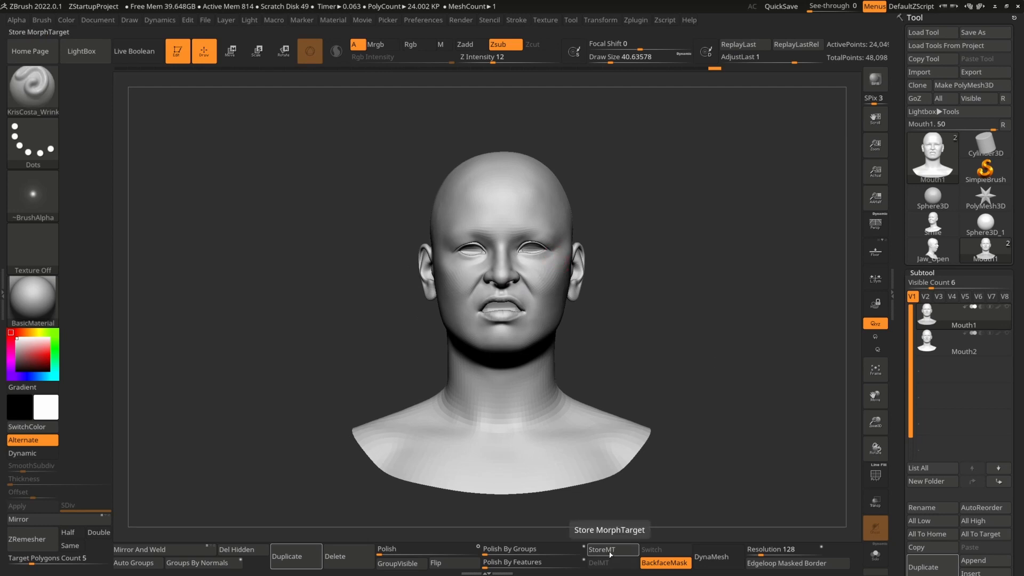
pyautogui.click(610, 552)
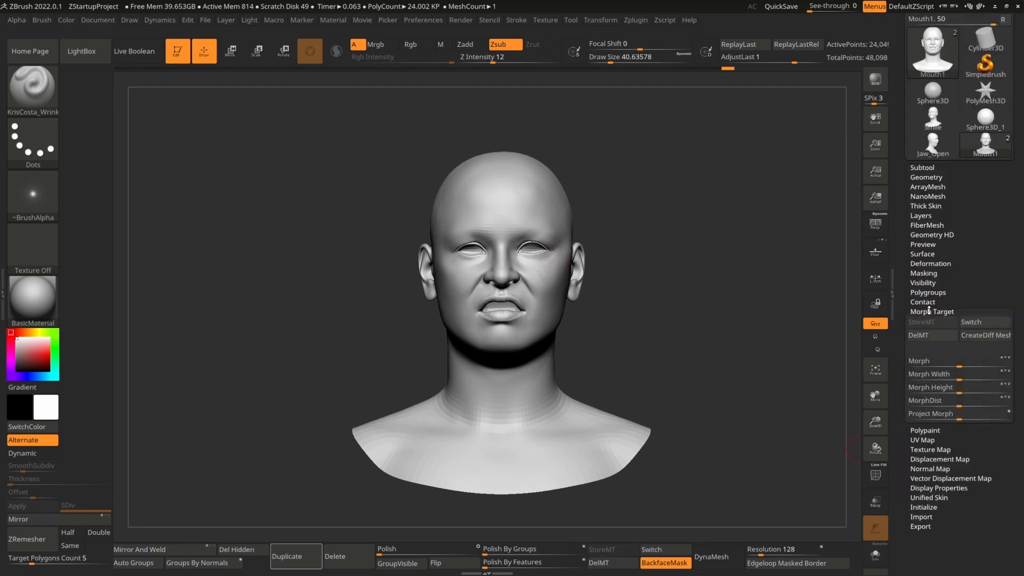
pyautogui.click(921, 322)
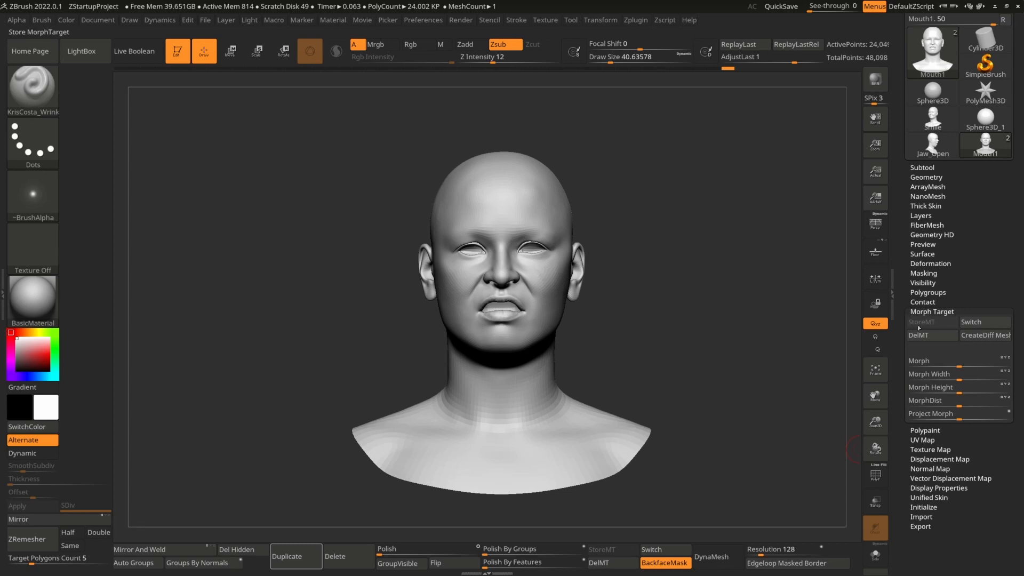
pyautogui.moveTo(920, 325)
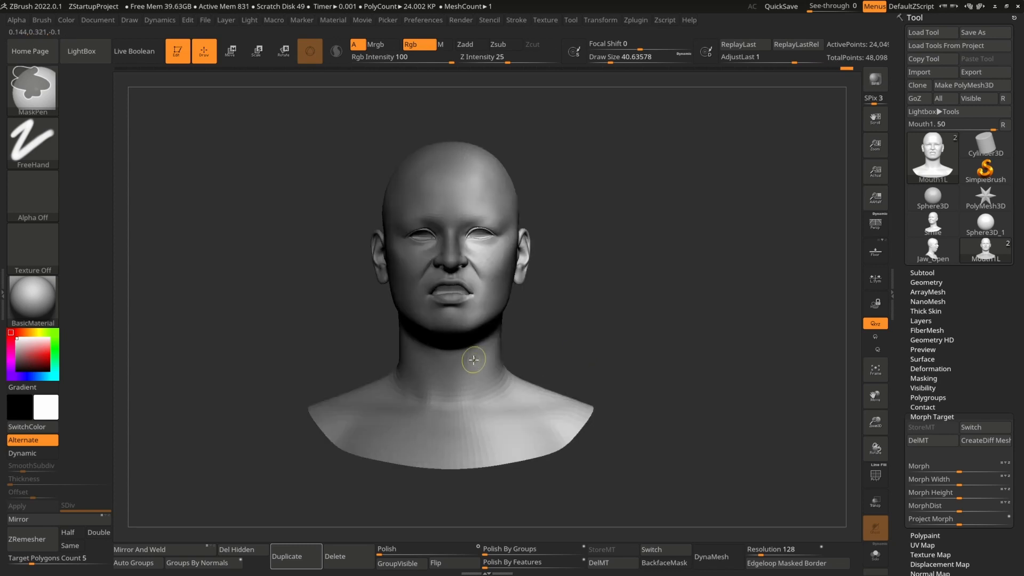
pyautogui.moveTo(475, 358)
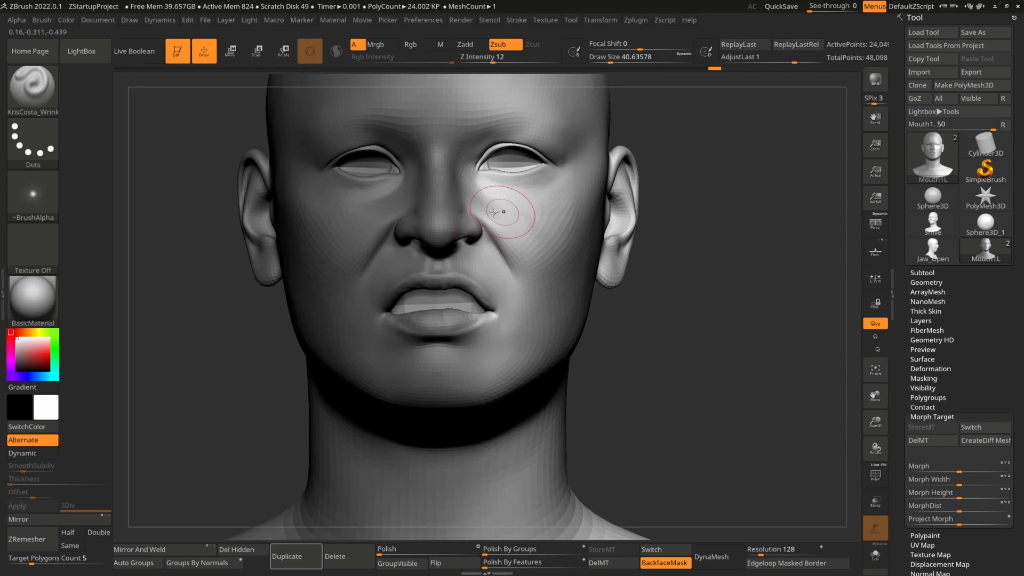
pyautogui.moveTo(522, 224)
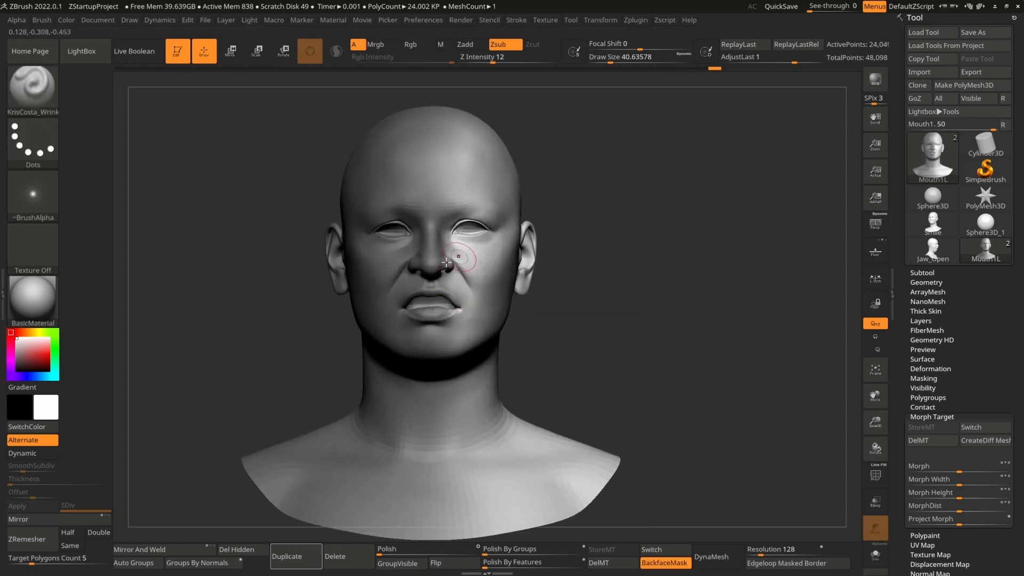
# Step: Orbit the head to check Mouth1L's one-sided sneer, then turn it back to the front
pyautogui.moveTo(447, 263); pyautogui.dragTo(468, 294)
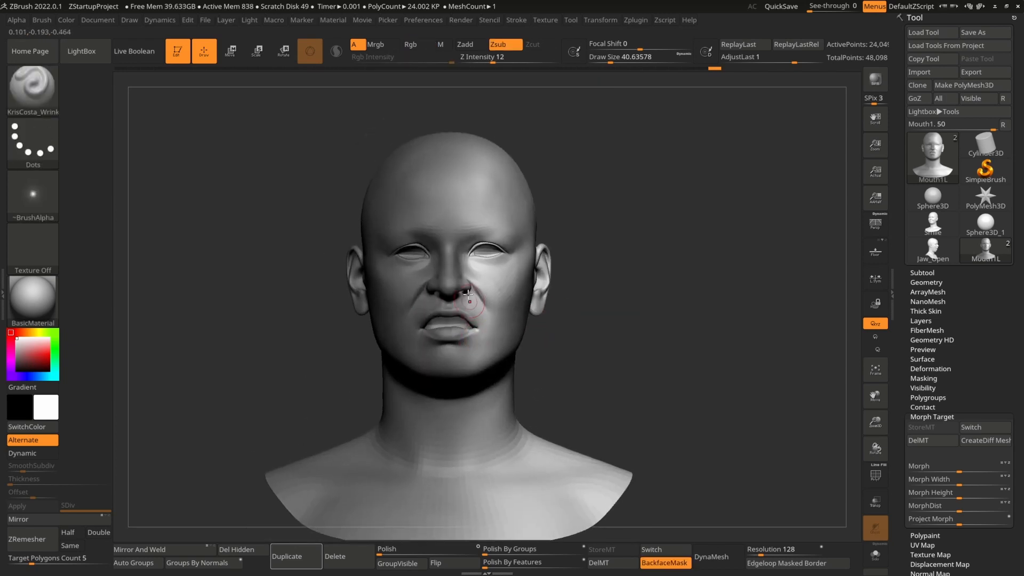
pyautogui.moveTo(468, 294); pyautogui.dragTo(439, 312)
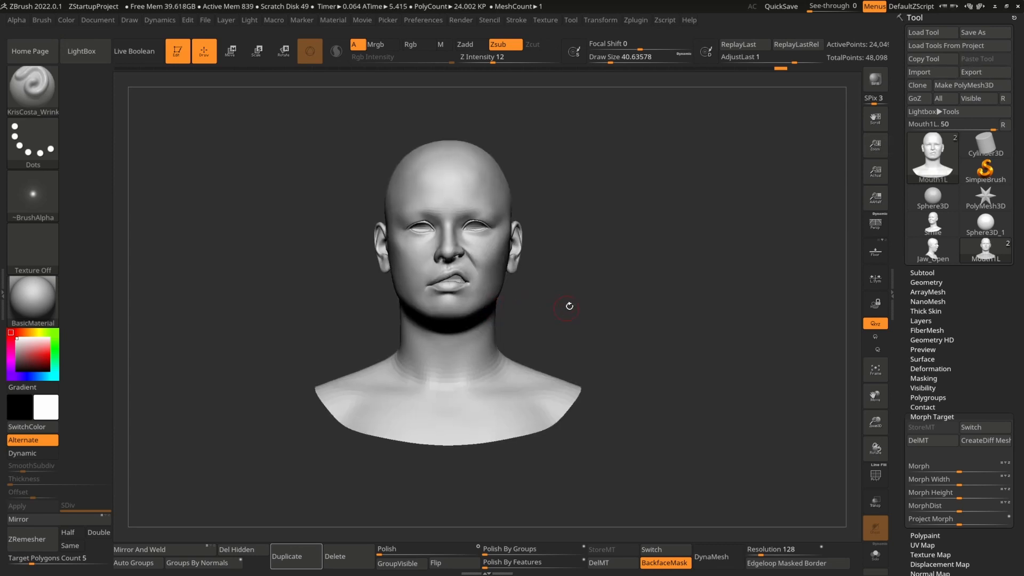
# Step: Restore the full sneer, delete the morph target, adjust the mask, and start the Mouth1R.obj export
pyautogui.click(931, 440)
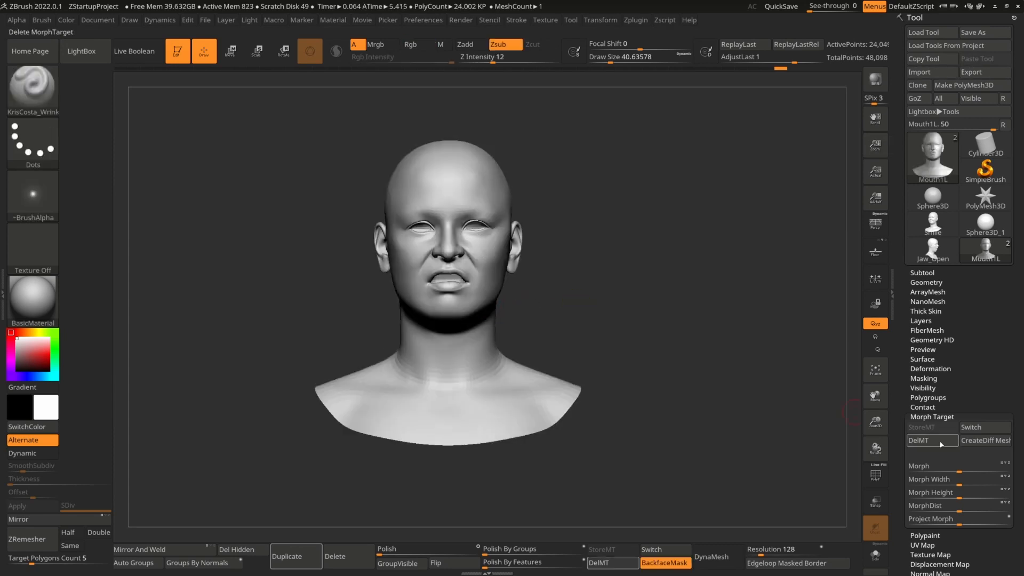
pyautogui.click(922, 427)
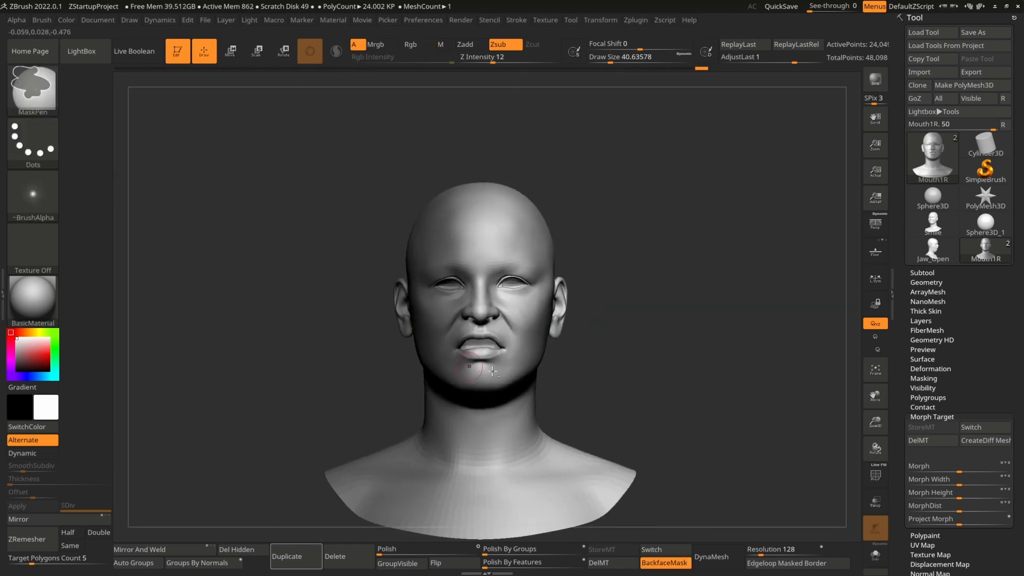
pyautogui.click(917, 465)
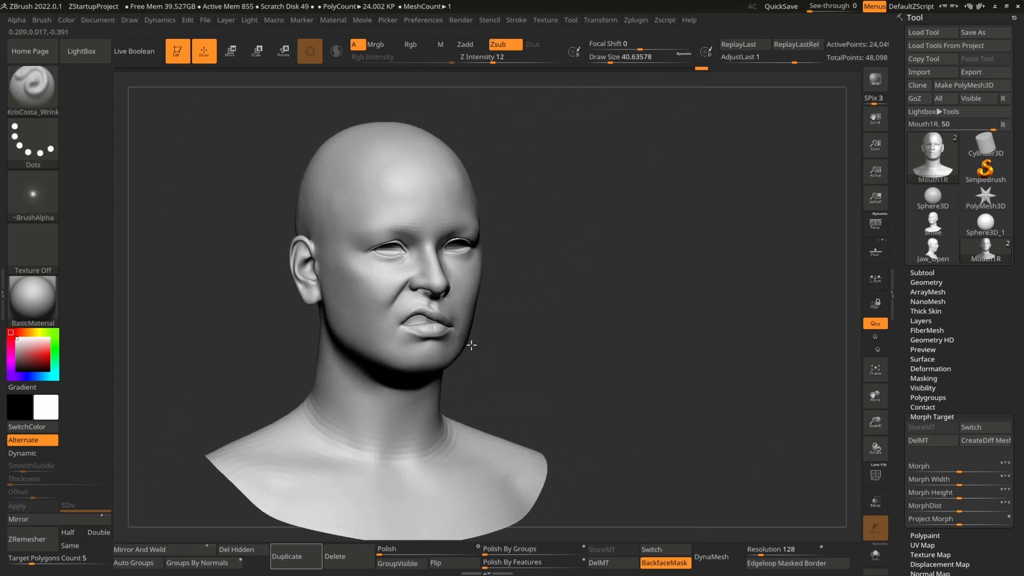
pyautogui.moveTo(471, 346); pyautogui.dragTo(520, 330)
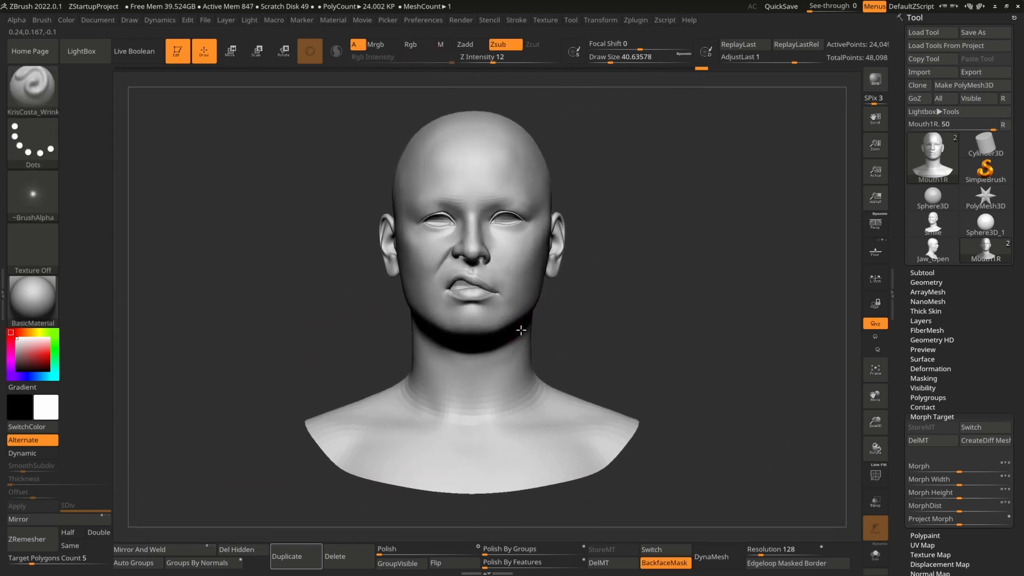
pyautogui.click(983, 72)
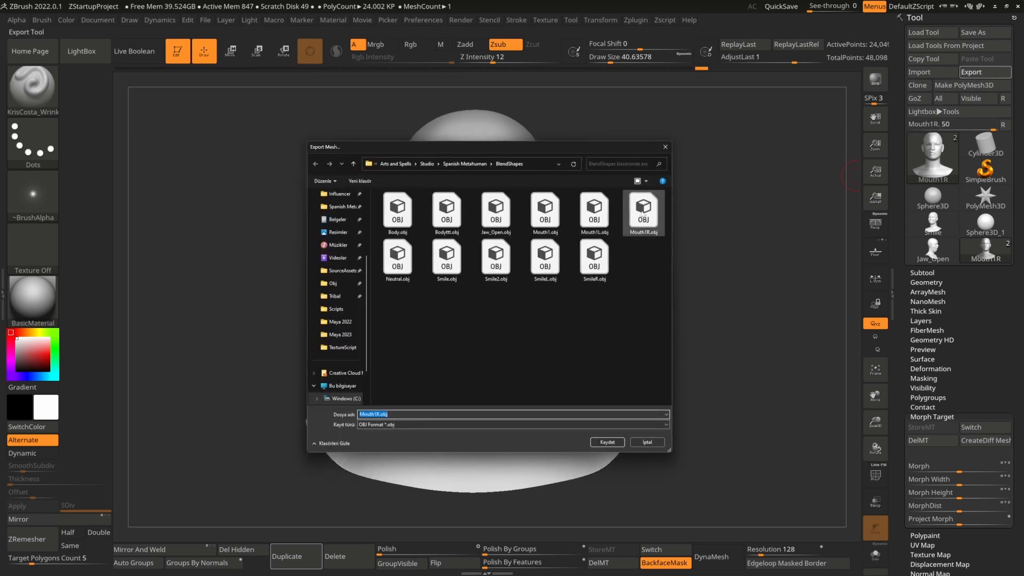